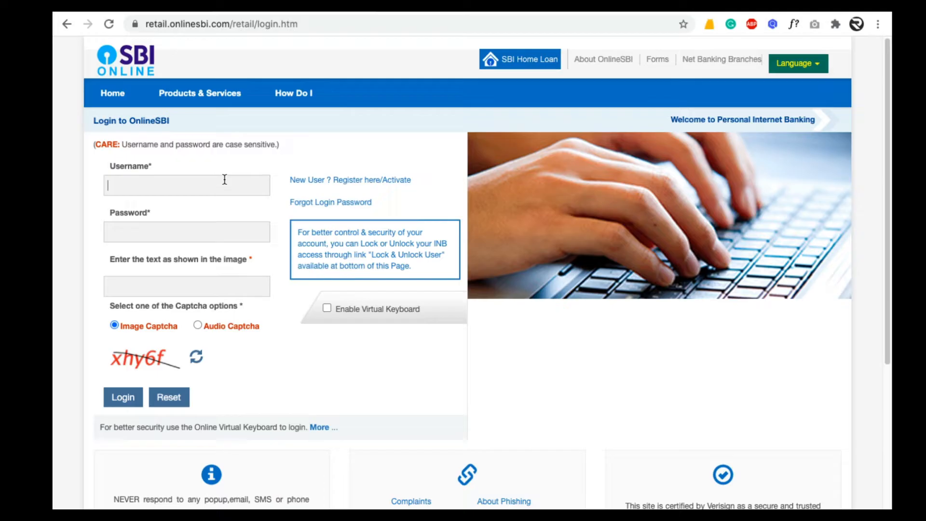
{"action": "mouse_move", "coordinate": [156, 185]}
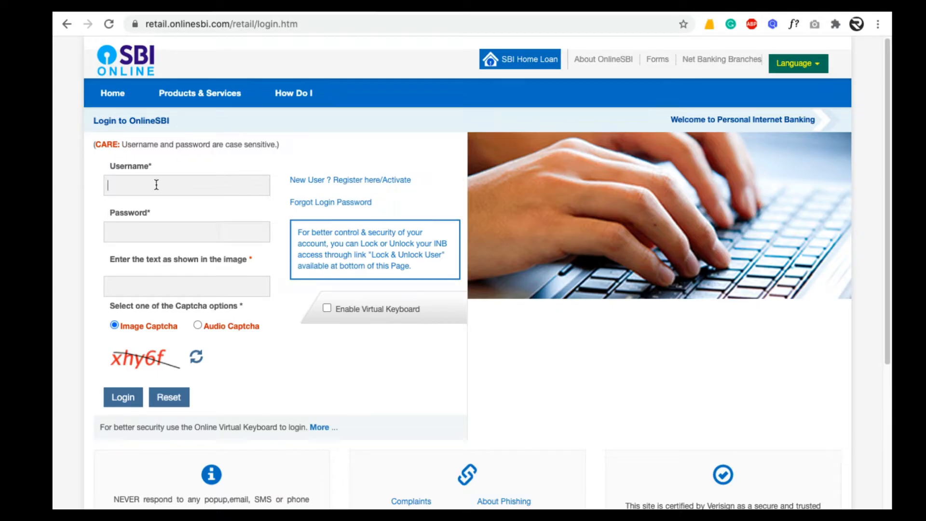
{"action": "mouse_move", "coordinate": [192, 170]}
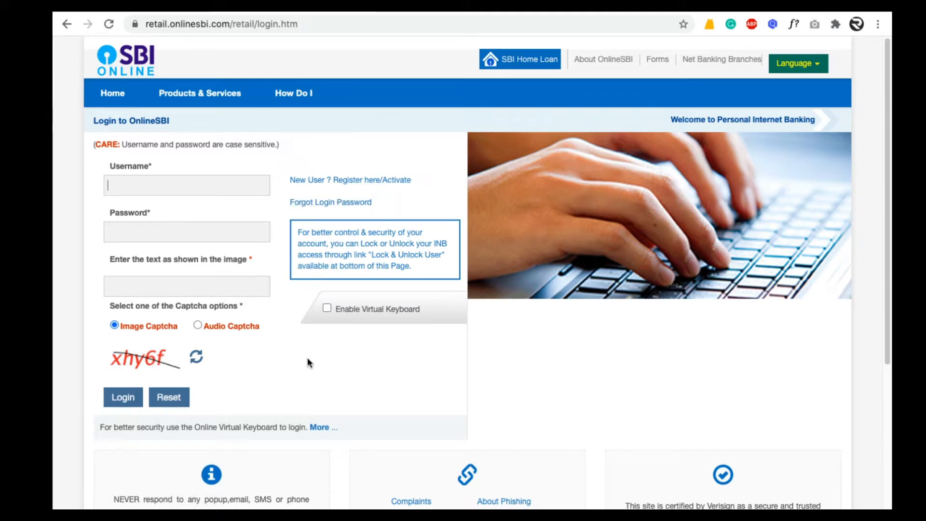
Log in to SBI personal internet banking to reach the account summary.
{"action": "left_click", "coordinate": [122, 397]}
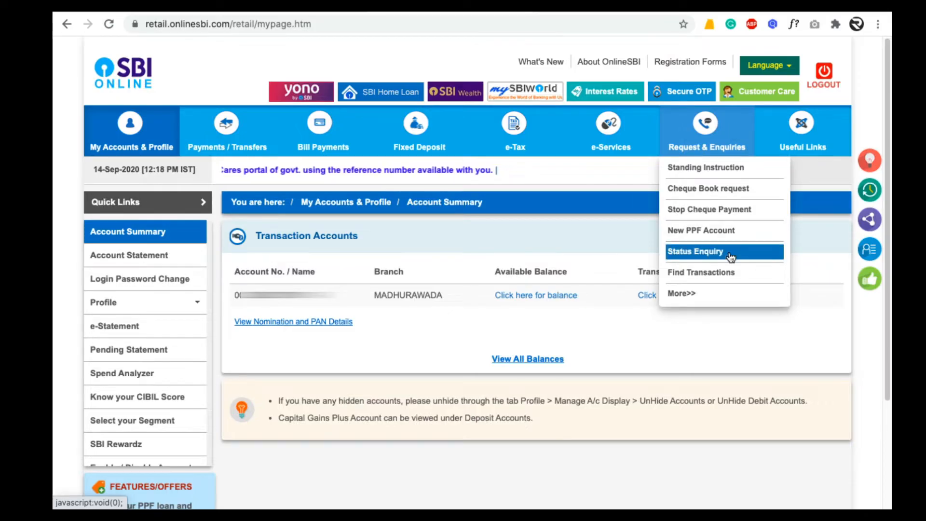
Go to Status Enquiry and set the range from 01/07/2020 to 14/09/2020.
{"action": "left_click", "coordinate": [695, 251]}
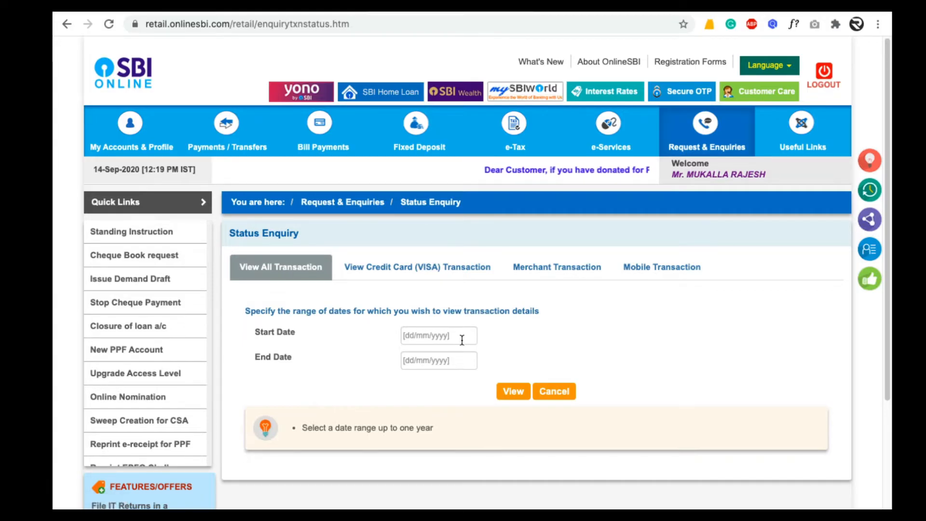
{"action": "mouse_move", "coordinate": [460, 339]}
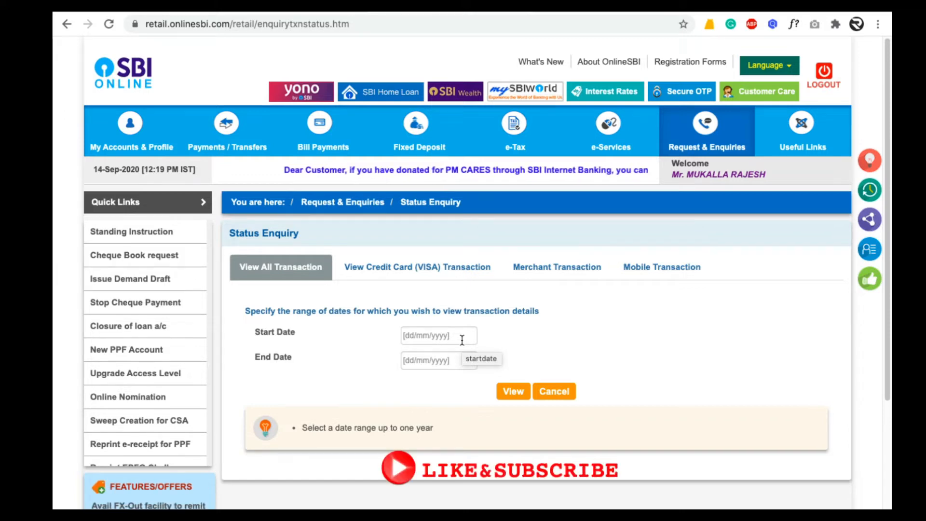
{"action": "left_click", "coordinate": [438, 335]}
{"action": "type", "text": "01/07/2020"}
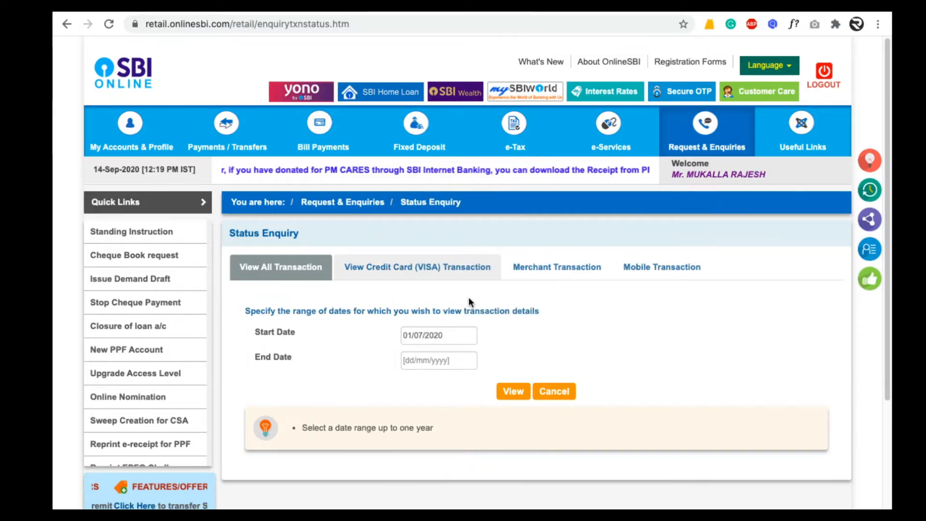
{"action": "left_click", "coordinate": [438, 361]}
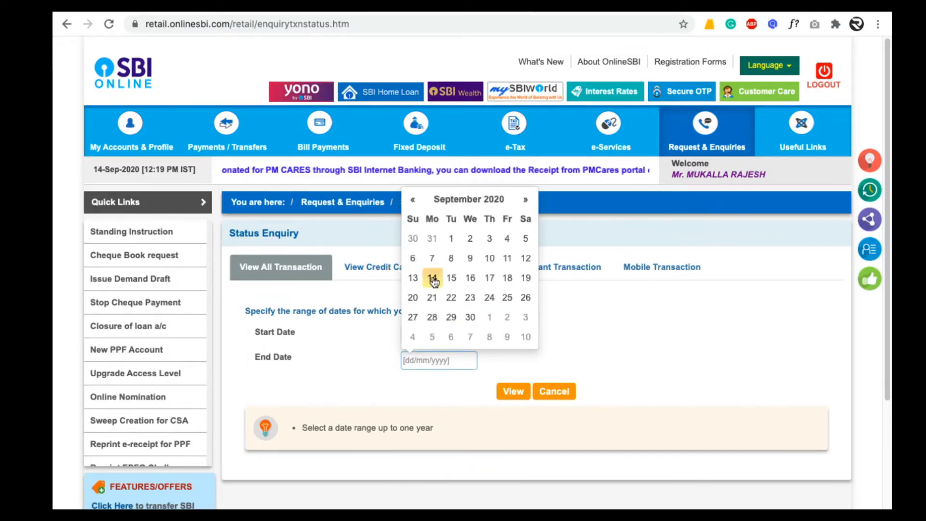
{"action": "left_click", "coordinate": [432, 278]}
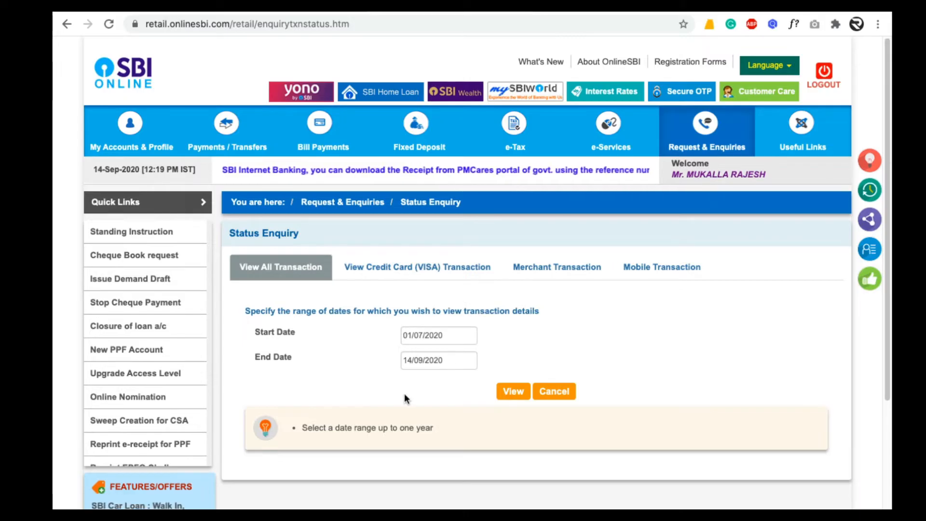
View the transaction details table for the period, all entries marked Success.
{"action": "left_click", "coordinate": [513, 392]}
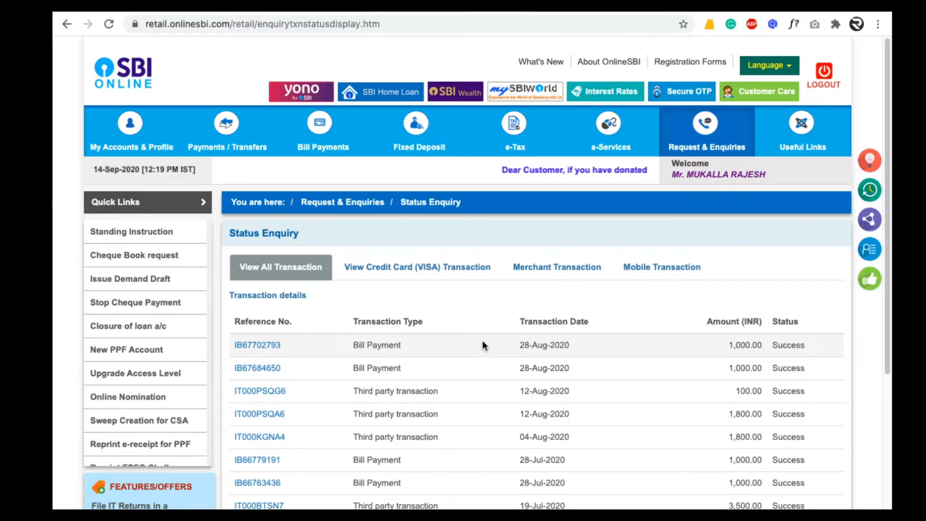
{"action": "scroll", "scroll_direction": "down", "scroll_amount": 3}
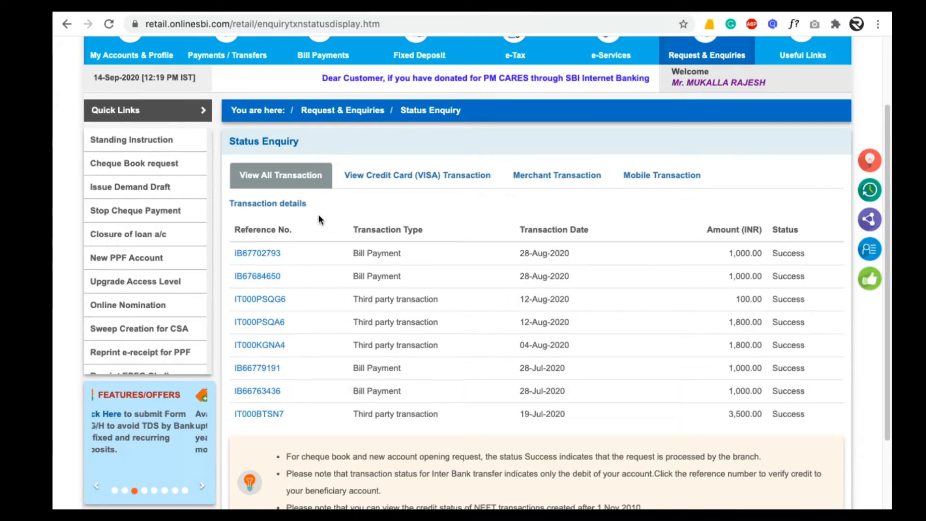
{"action": "mouse_move", "coordinate": [263, 261]}
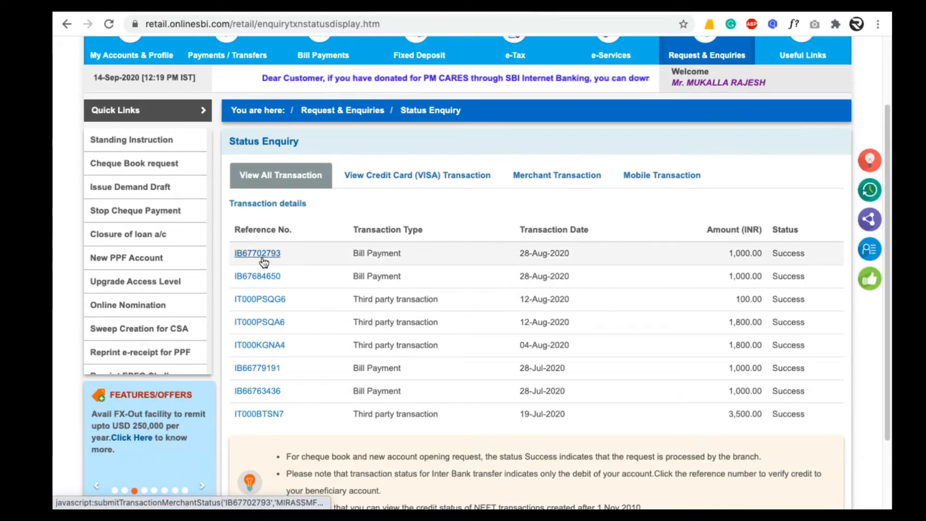
{"action": "left_click", "coordinate": [257, 253]}
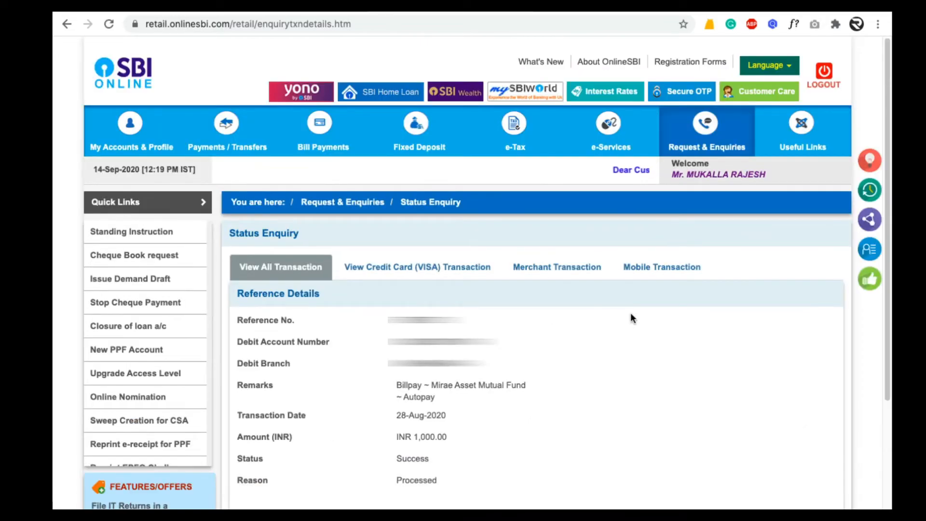
{"action": "mouse_move", "coordinate": [339, 326]}
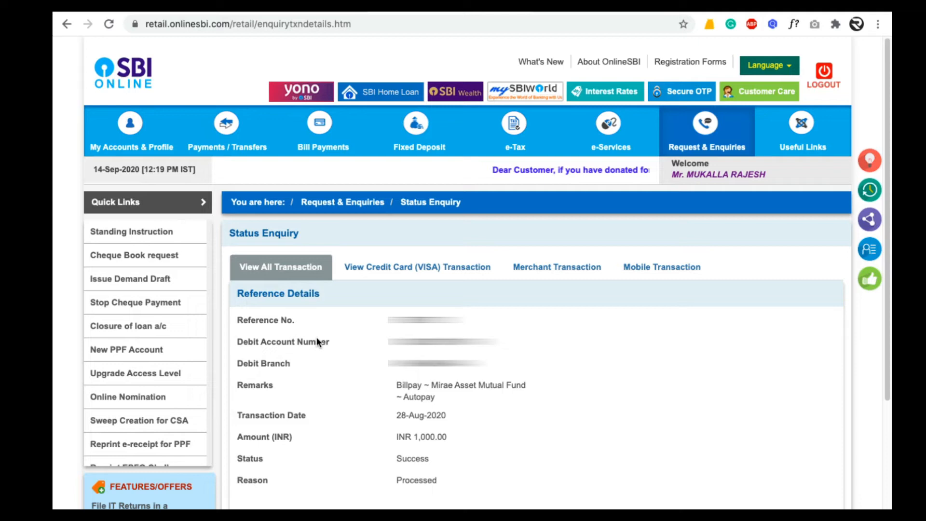
{"action": "mouse_move", "coordinate": [302, 353]}
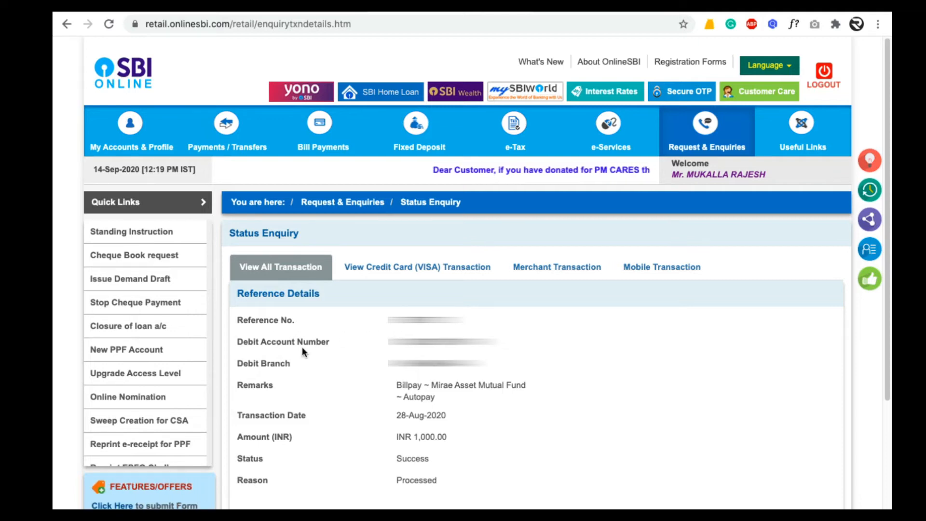
{"action": "mouse_move", "coordinate": [563, 357]}
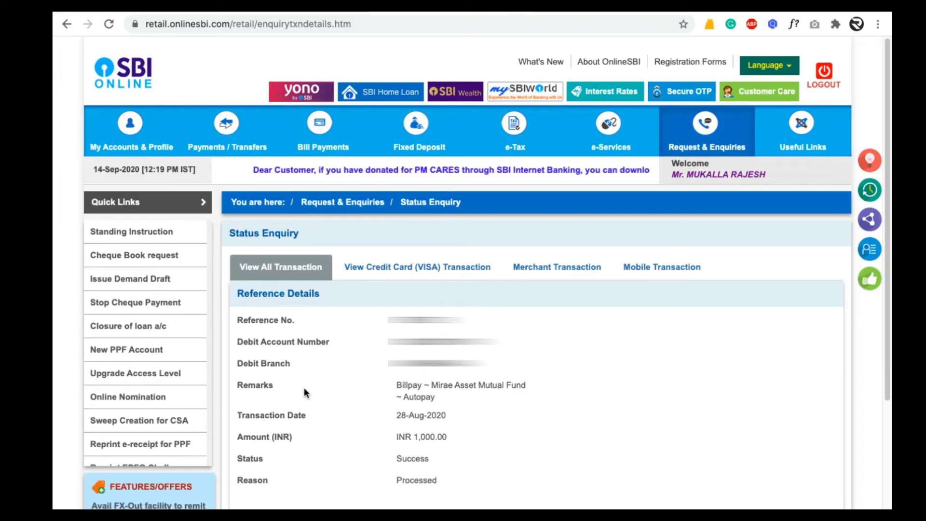
{"action": "mouse_move", "coordinate": [354, 421]}
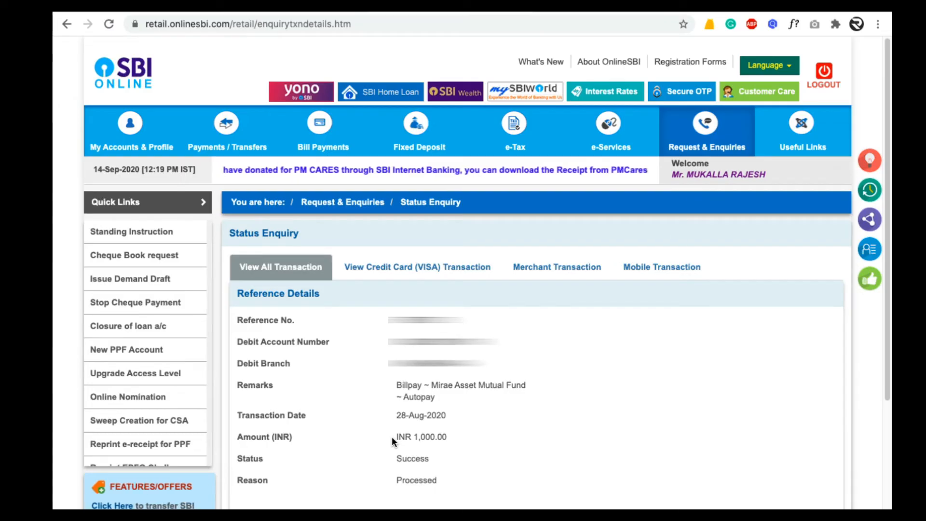
{"action": "mouse_move", "coordinate": [416, 471]}
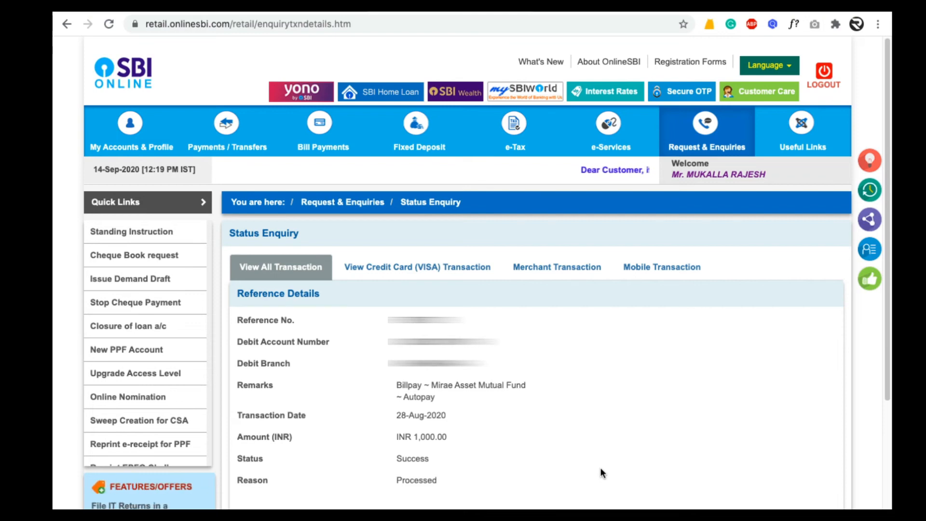
{"action": "scroll", "scroll_direction": "down", "scroll_amount": 3}
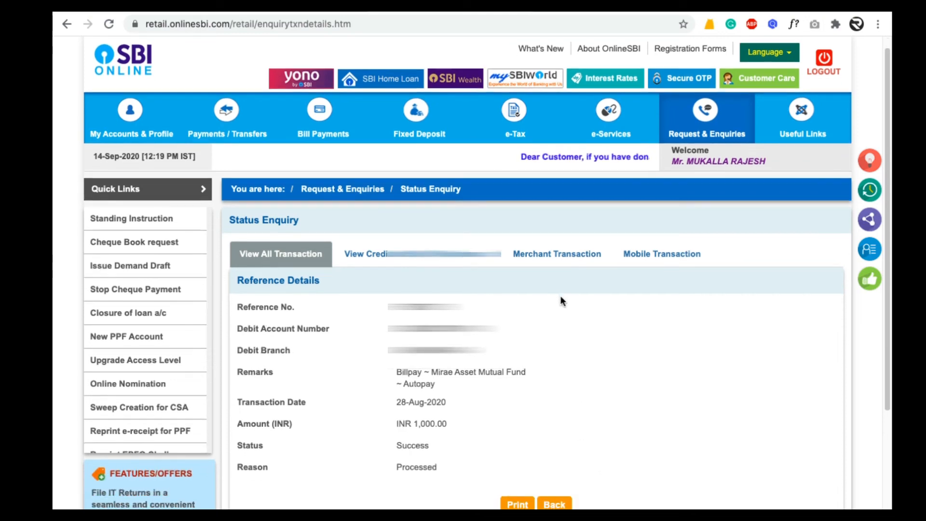
{"action": "scroll", "scroll_direction": "down", "scroll_amount": 3}
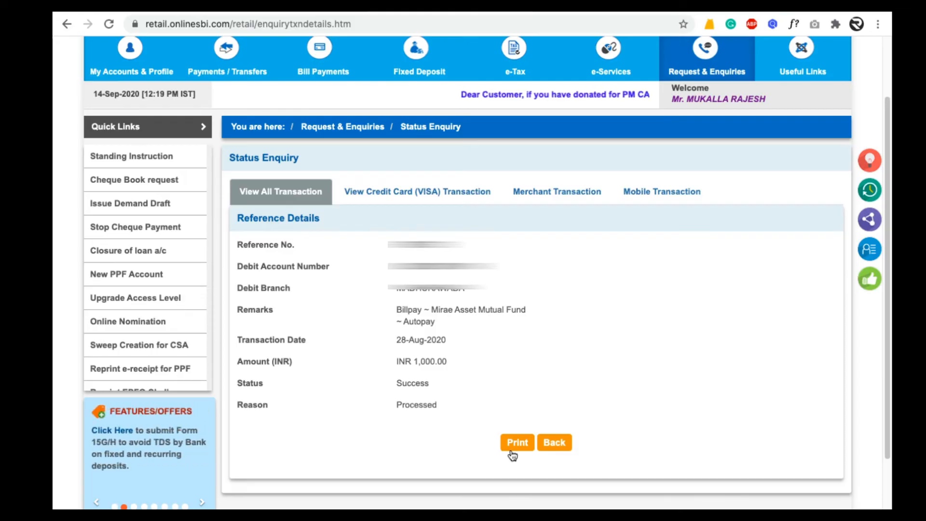